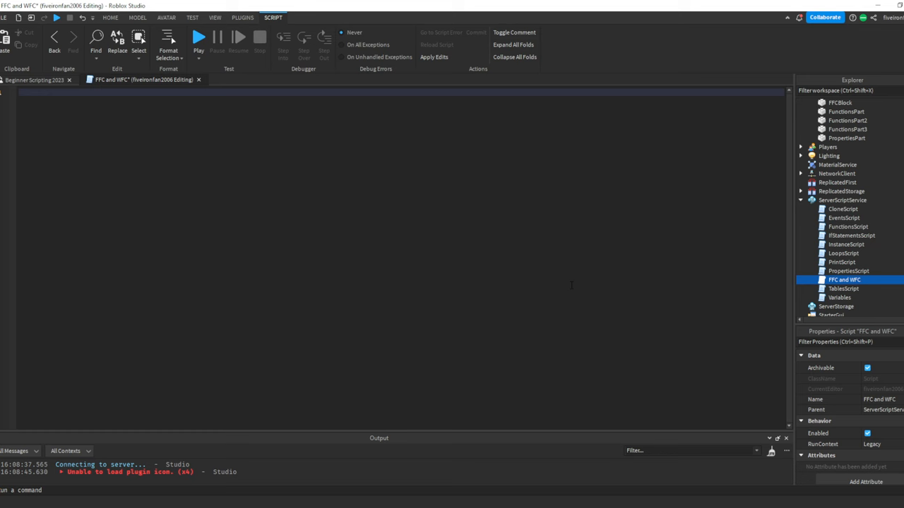
Write an if check printing a found message when Workspace has FFCBlock, and apply the edits.
{"action": "type", "text": "if game.Workspace:F"}
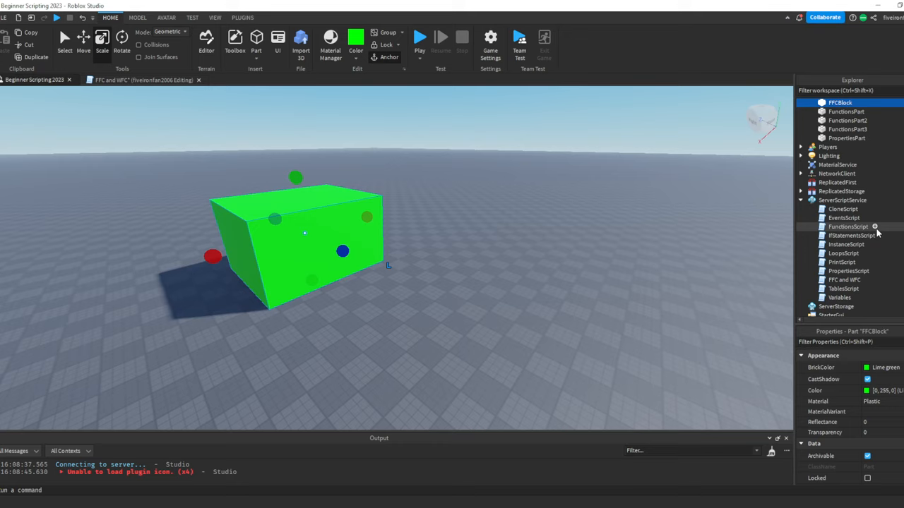
{"action": "double_click", "coordinate": [845, 280]}
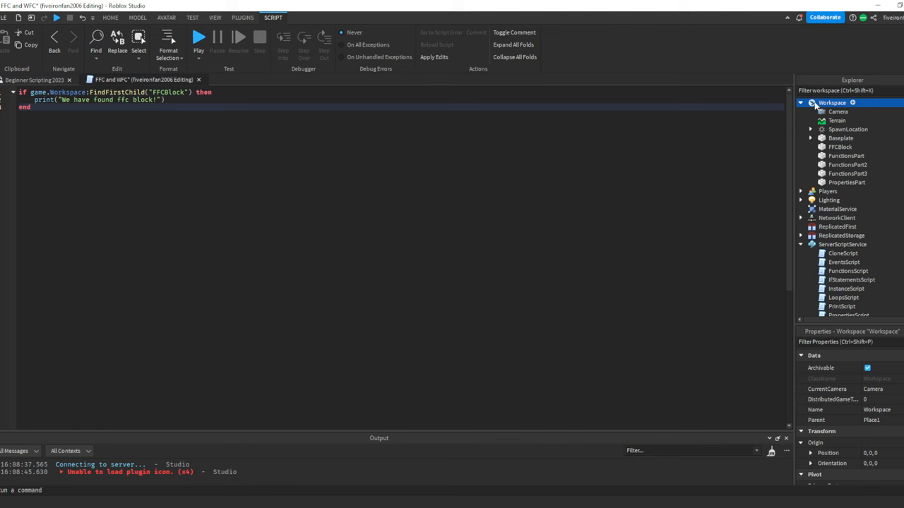
{"action": "left_click", "coordinate": [839, 146]}
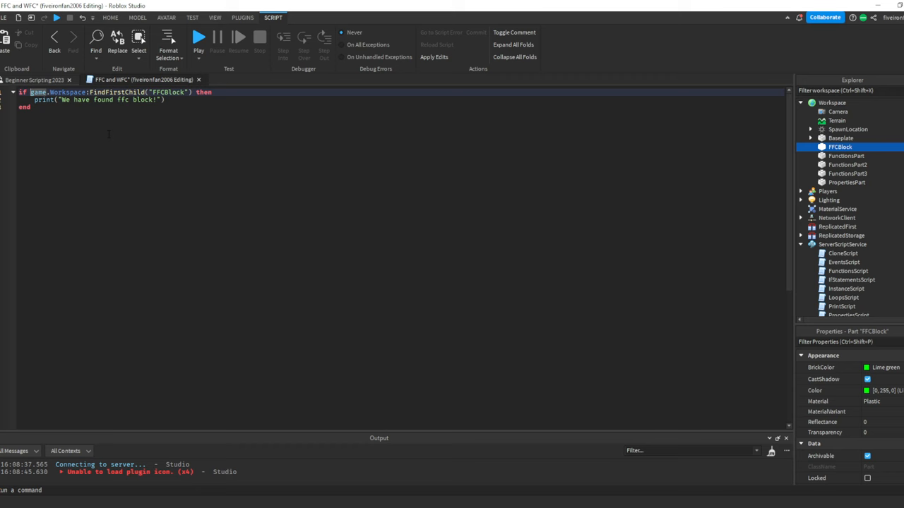
{"action": "left_click", "coordinate": [110, 17]}
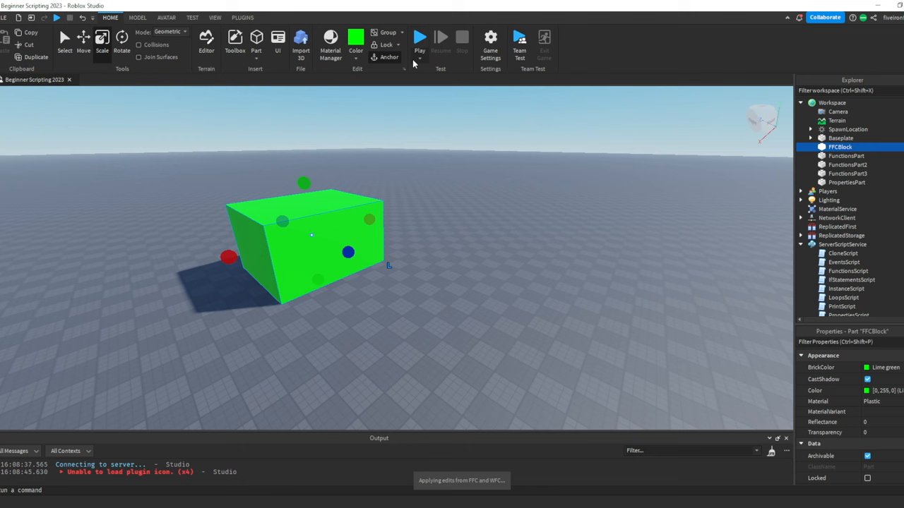
Run the place to print the found message, then retype the if-block body as game.Workspace.
{"action": "left_click", "coordinate": [419, 37]}
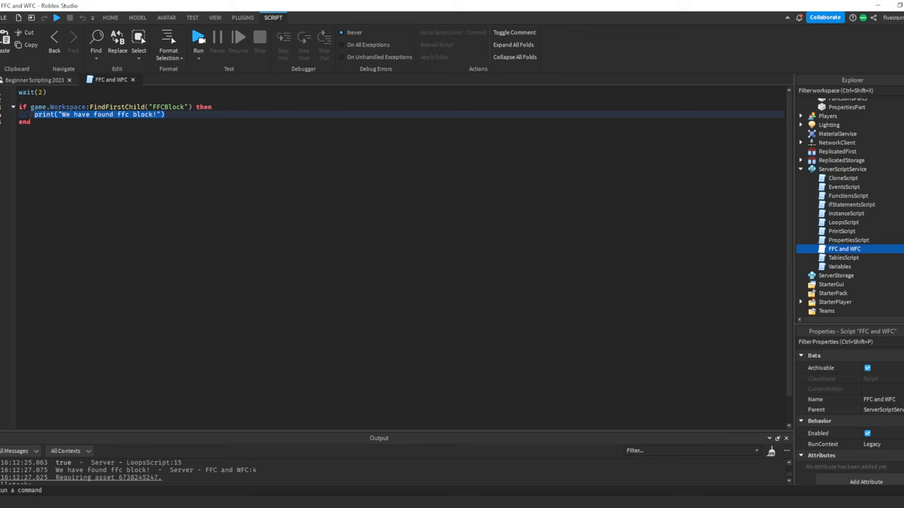
{"action": "type", "text": "game.Workspace"}
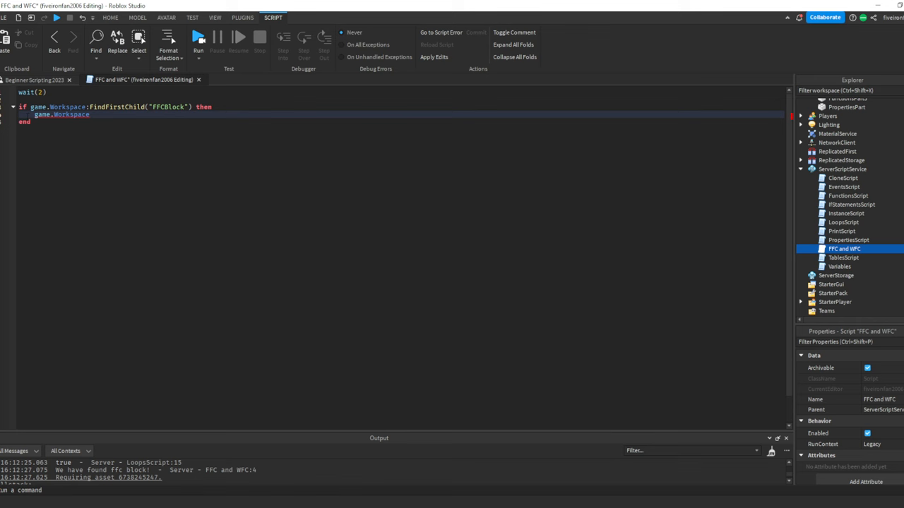
Set FFCBlock's BrickColor to BrickColor.random() and replace wait(2) with local FFCBlock.
{"action": "type", "text": "game.Workspace:FindFirstChild(\"FFCBlock\").BrickColor = BrickColor.random("}
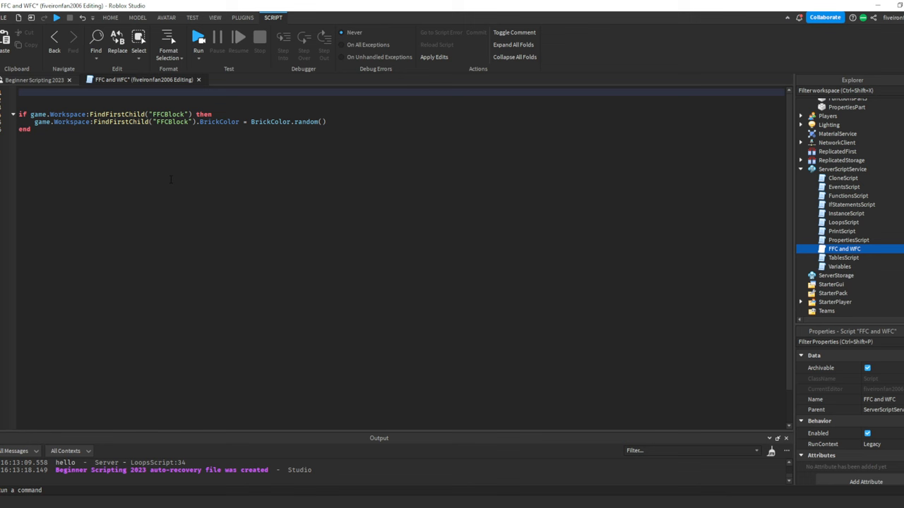
{"action": "type", "text": "local FFCBlock = game.Workspace:WaitForChild(\"FFCBlock"}
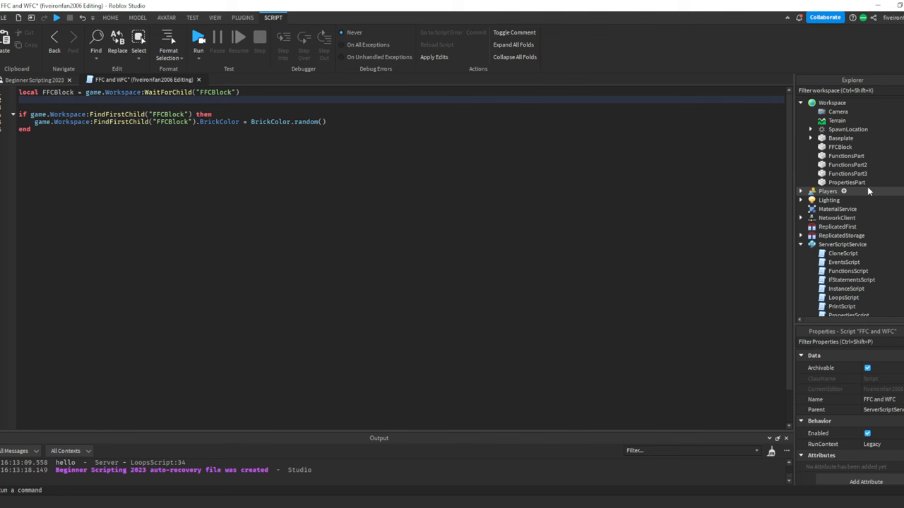
Finish local FFCBlock = game.Workspace:WaitForChild("FFCBlock") and expand Workspace in the Explorer.
{"action": "left_click", "coordinate": [831, 103]}
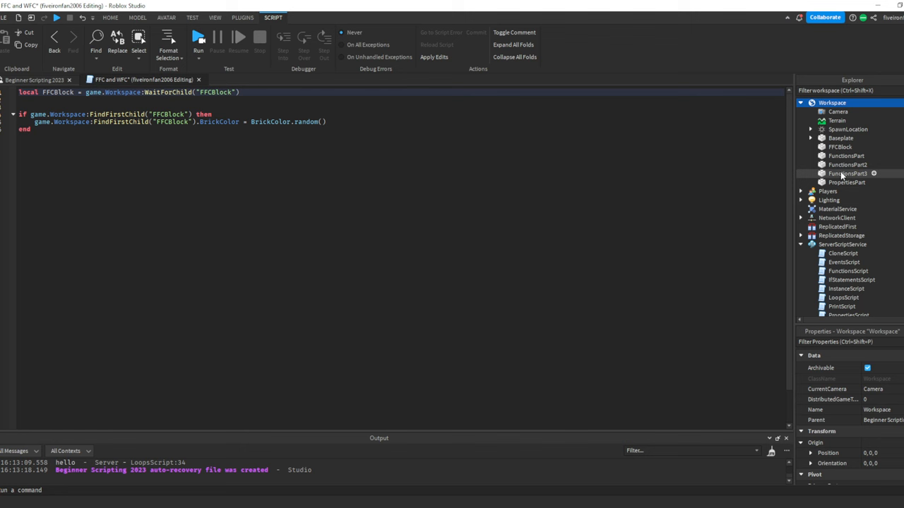
{"action": "left_click", "coordinate": [839, 147]}
{"action": "type", "text": "sc"}
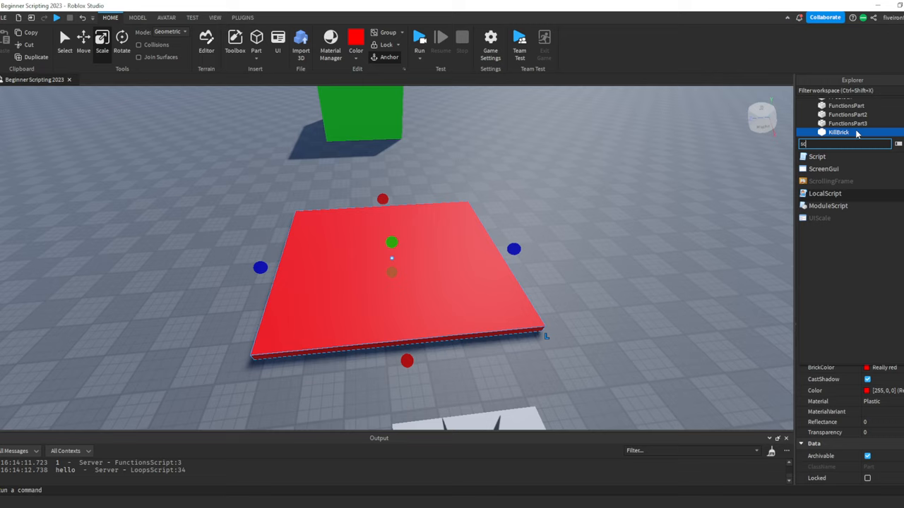
Add KillScript to KillBrick and connect script.Parent.Touched to function(hit) … end.
{"action": "double_click", "coordinate": [845, 140]}
{"action": "type", "text": "script"}
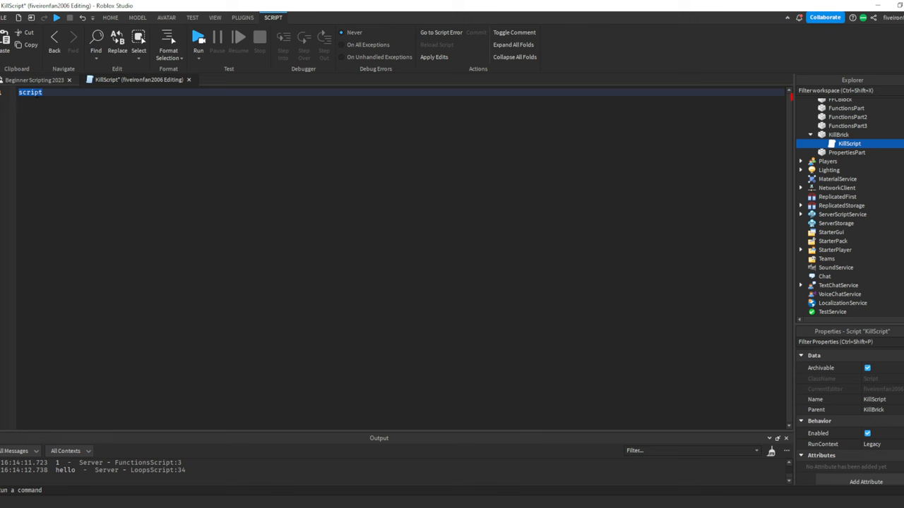
{"action": "type", "text": ".Parent.Touched"}
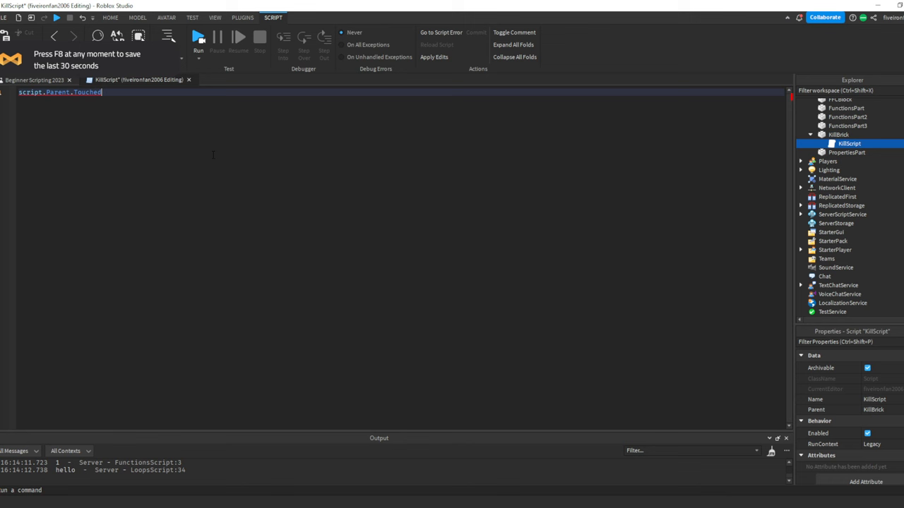
{"action": "double_click", "coordinate": [88, 92]}
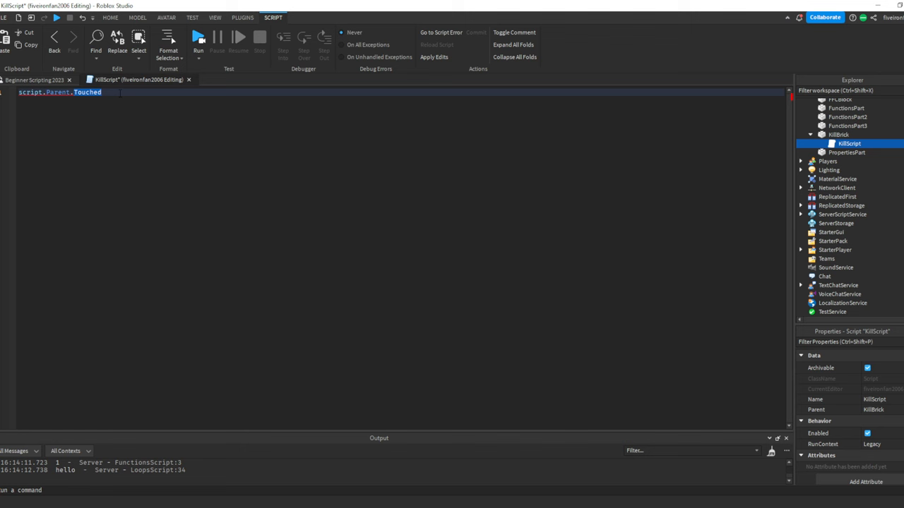
{"action": "type", "text": ":Connect(function()"}
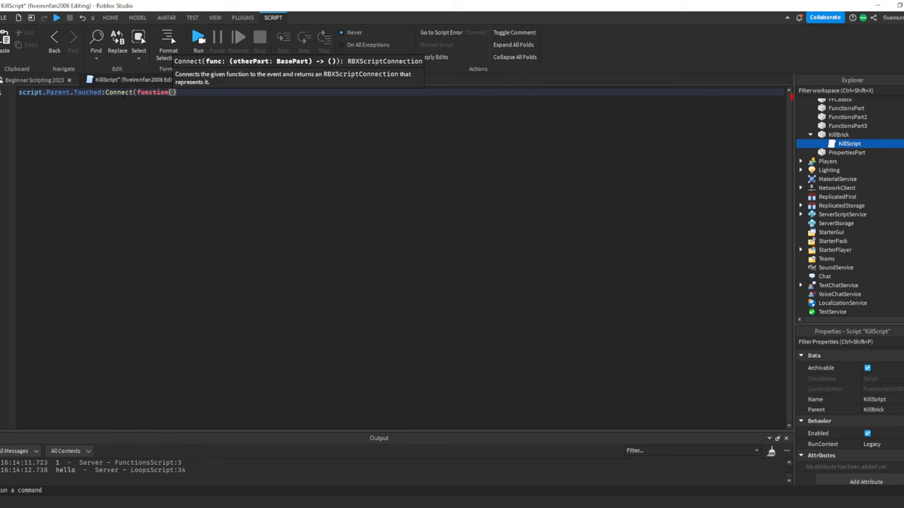
{"action": "type", "text": "hit"}
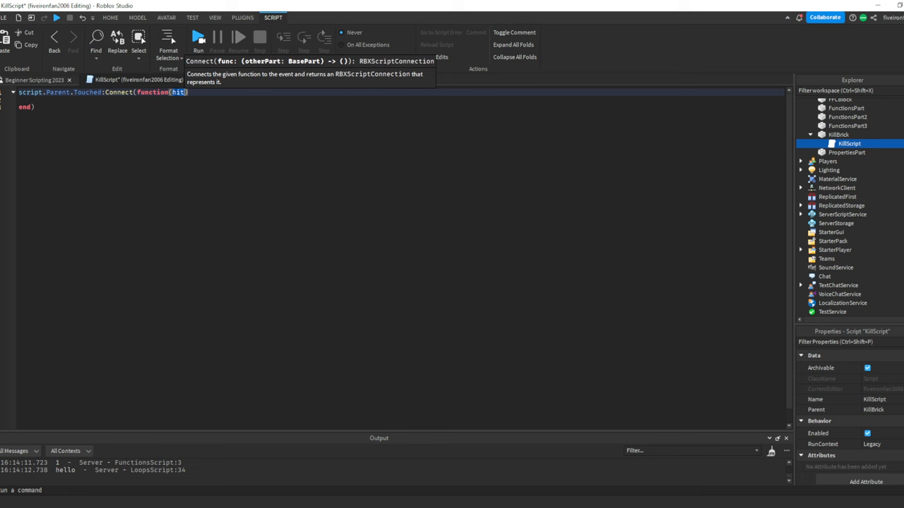
{"action": "left_click", "coordinate": [109, 17]}
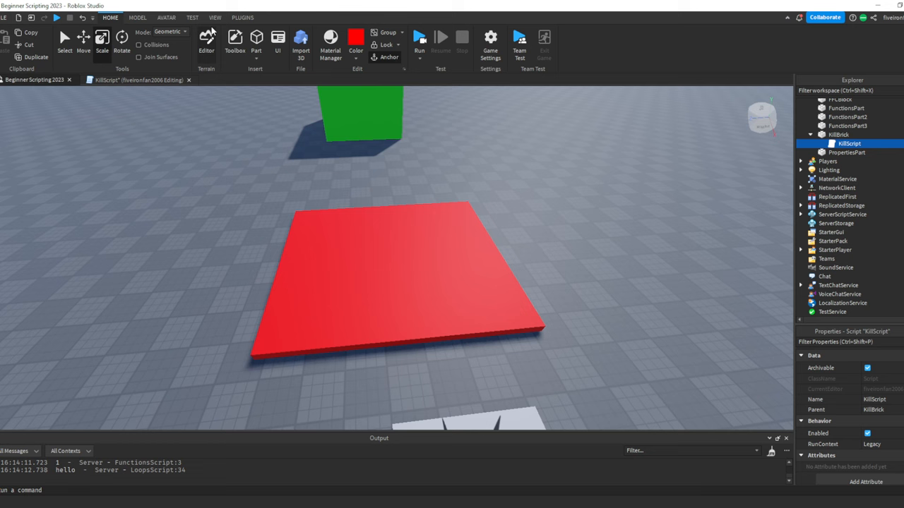
View the red KillBrick in the 3D scene, then start typing 'if hit.Parent' in KillScript.
{"action": "left_click", "coordinate": [166, 18]}
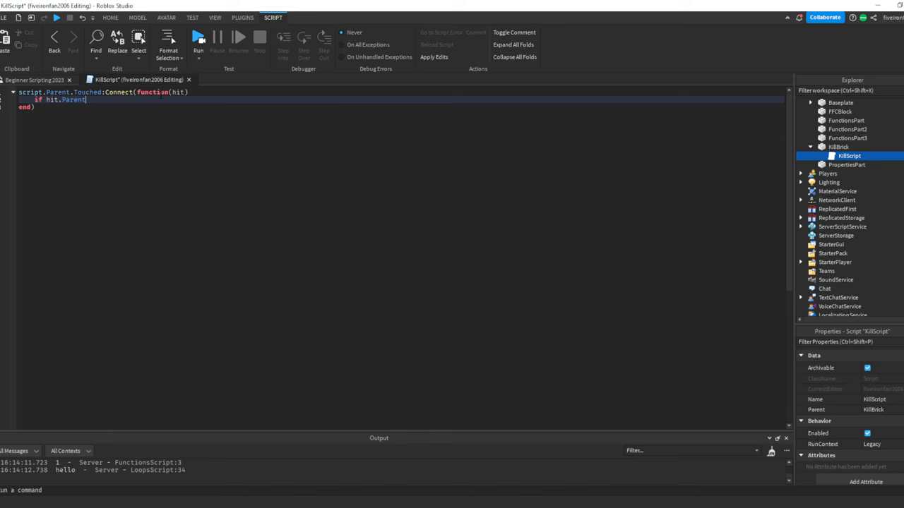
Complete the line as if hit.Parent:FindFirstChild("Humanoid") then and view the scene.
{"action": "type", "text": ":FindFirstChild(\"Humanoid\") then"}
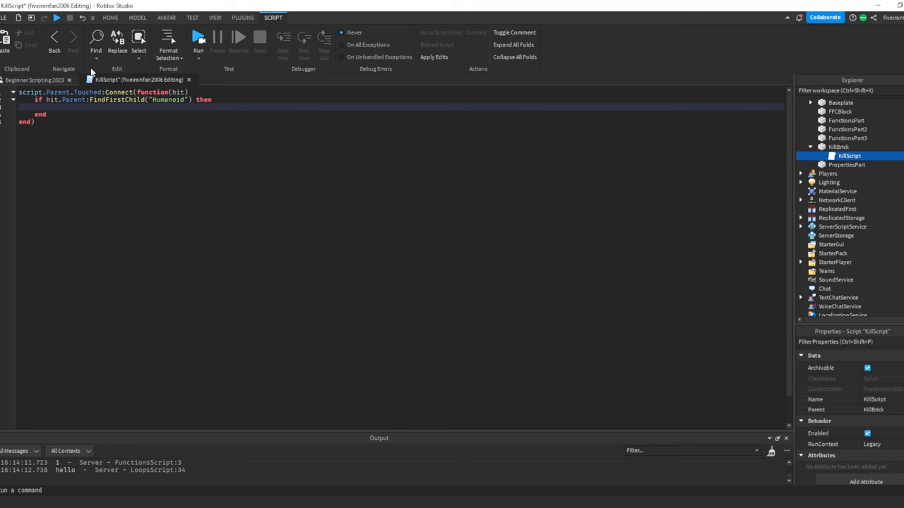
{"action": "left_click", "coordinate": [166, 17]}
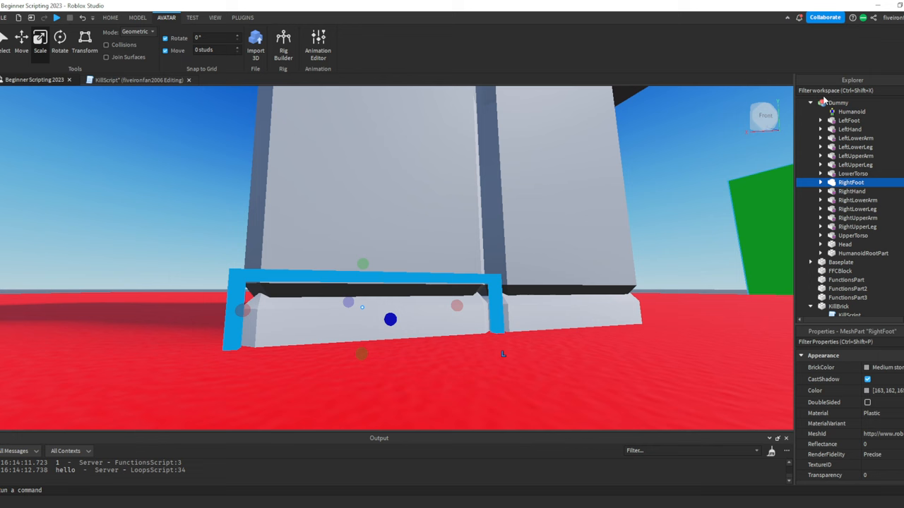
{"action": "left_click", "coordinate": [851, 111]}
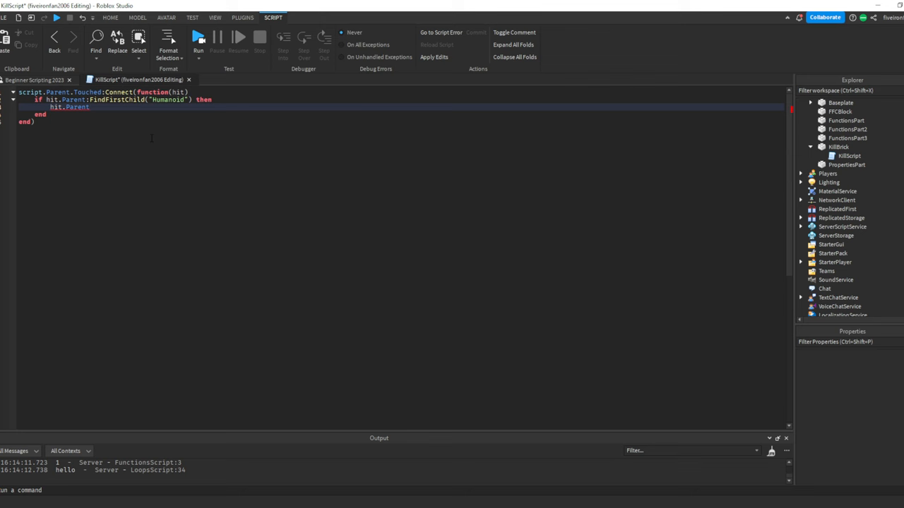
Type hit.Parent.Humanoid inside KillScript's if block.
{"action": "type", "text": ".Humanoid"}
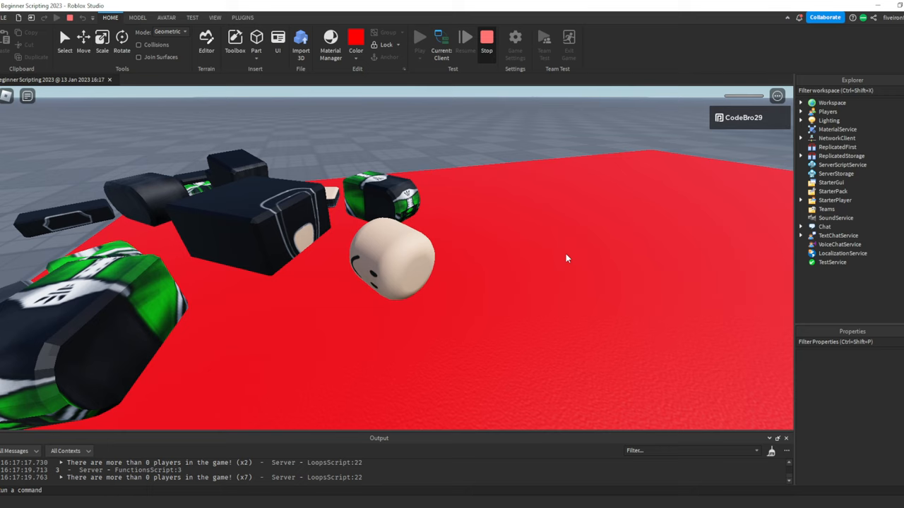
Stop the playtest after the character breaks apart on the KillBrick.
{"action": "left_click", "coordinate": [487, 39]}
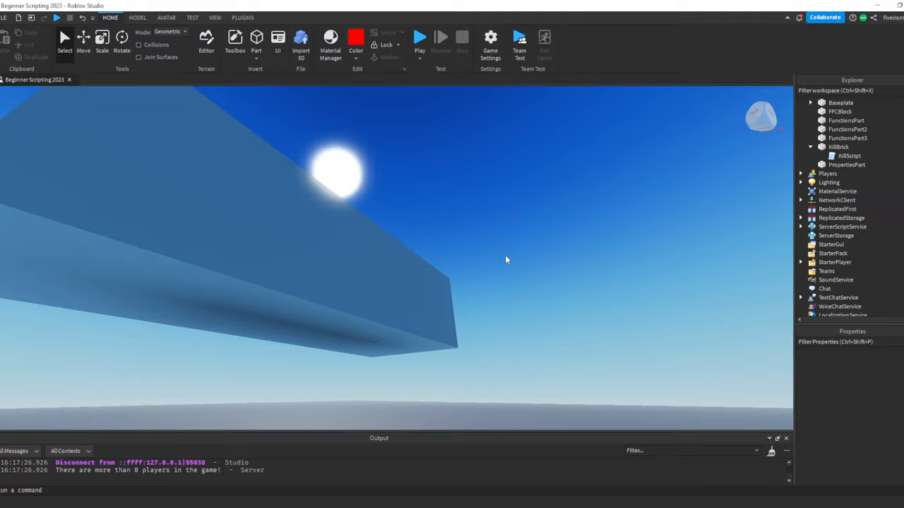